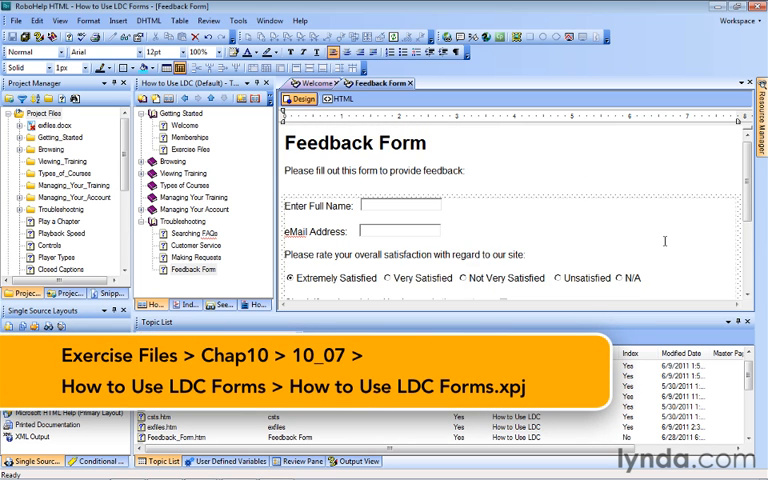
# Insert a Submit Query button below the comments box at the end of the form.
pyautogui.scroll(-3)
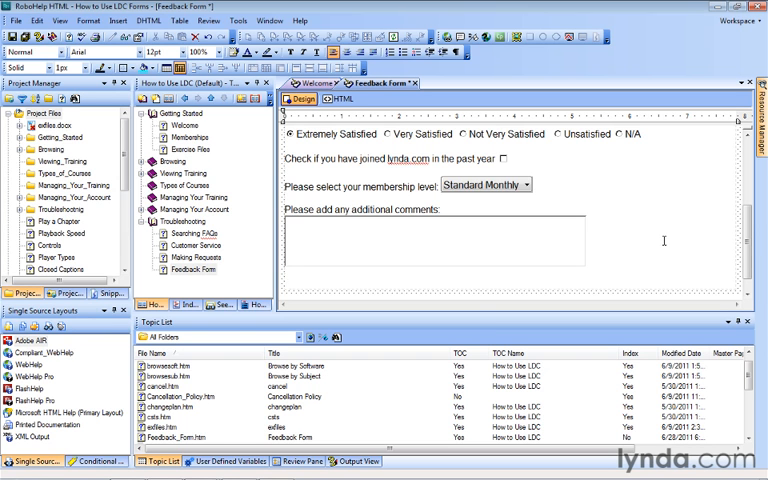
pyautogui.click(120, 20)
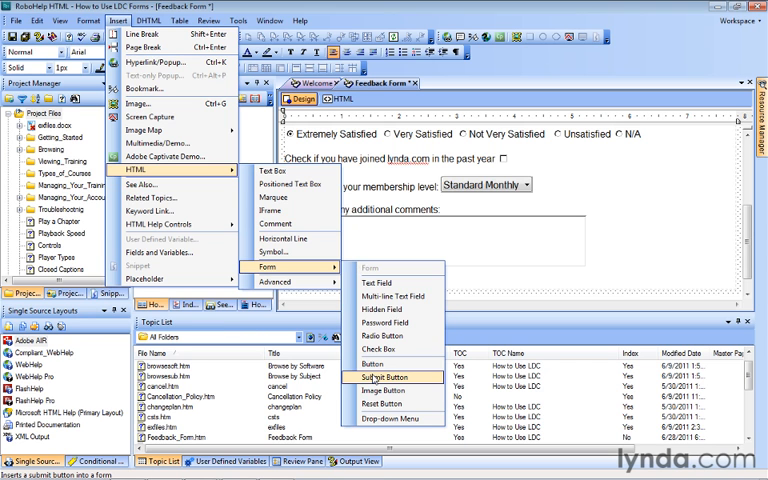
pyautogui.click(384, 376)
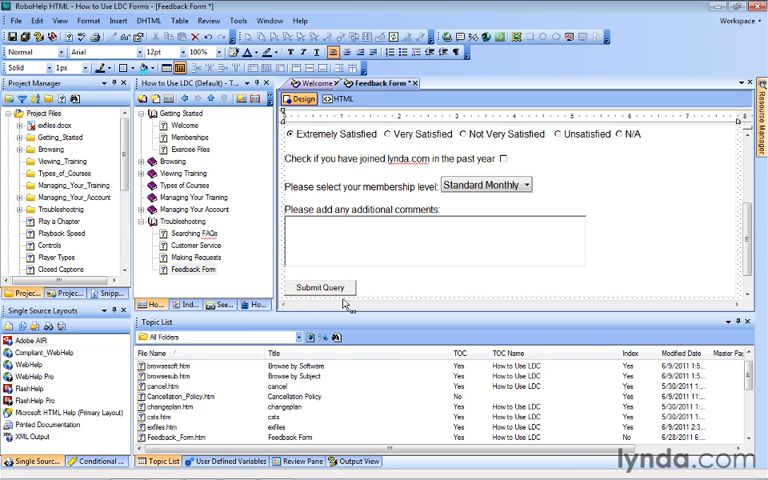
pyautogui.moveTo(330, 296)
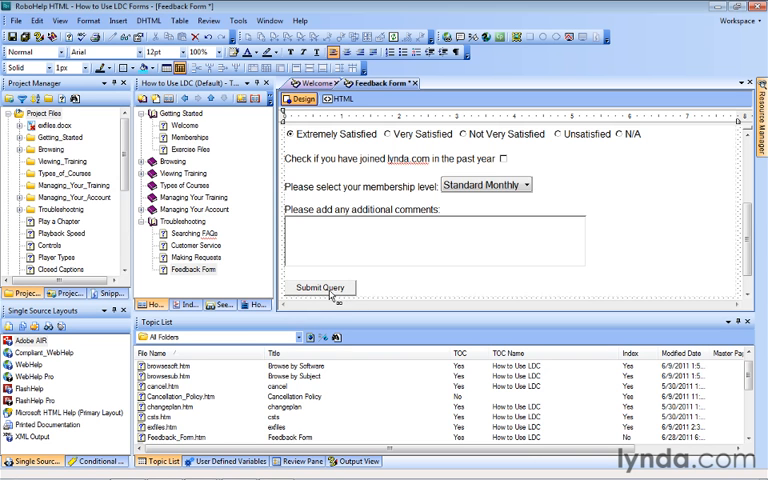
# In the button's properties, replace the caption 'Submit Query' with 'Send' and confirm.
pyautogui.doubleClick(320, 288)
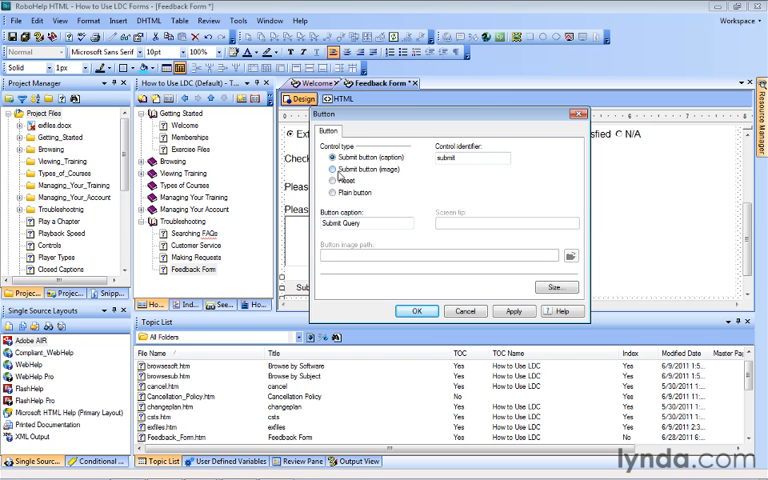
pyautogui.click(330, 168)
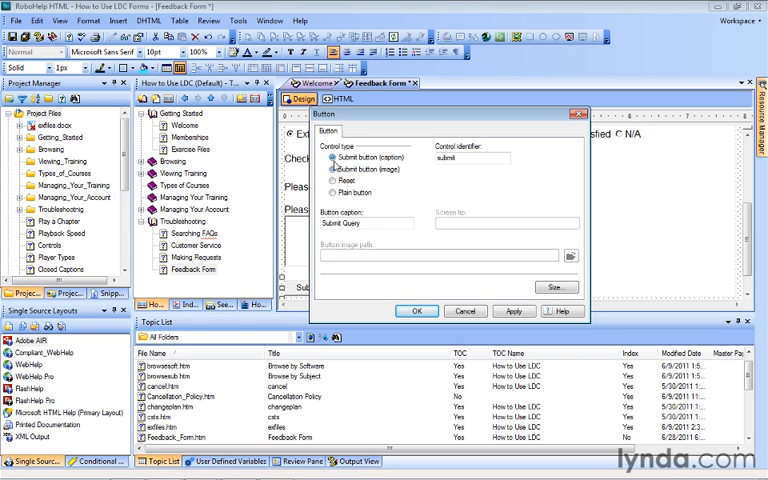
pyautogui.moveTo(460, 178)
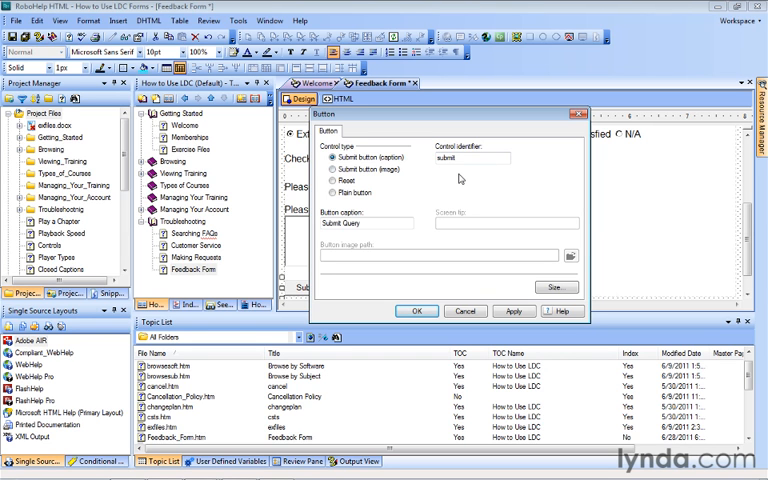
pyautogui.click(380, 224)
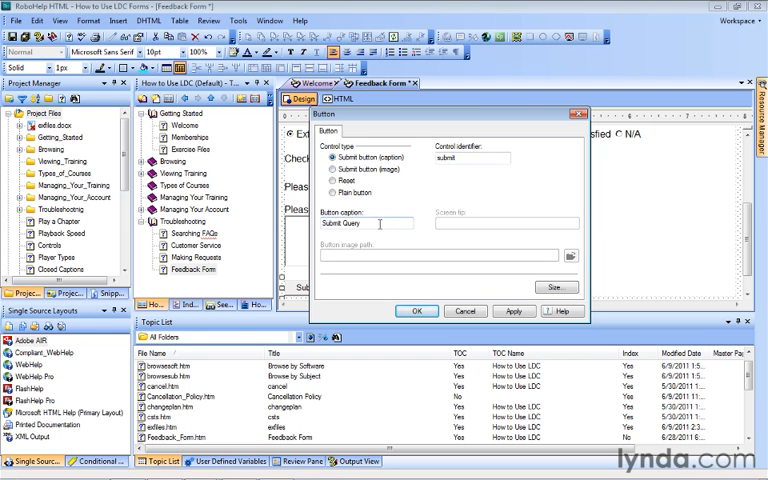
pyautogui.tripleClick(364, 224)
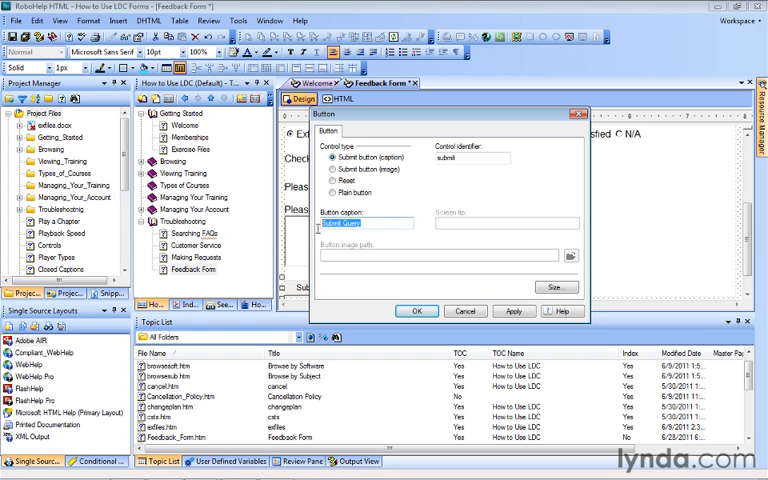
pyautogui.write('Send')
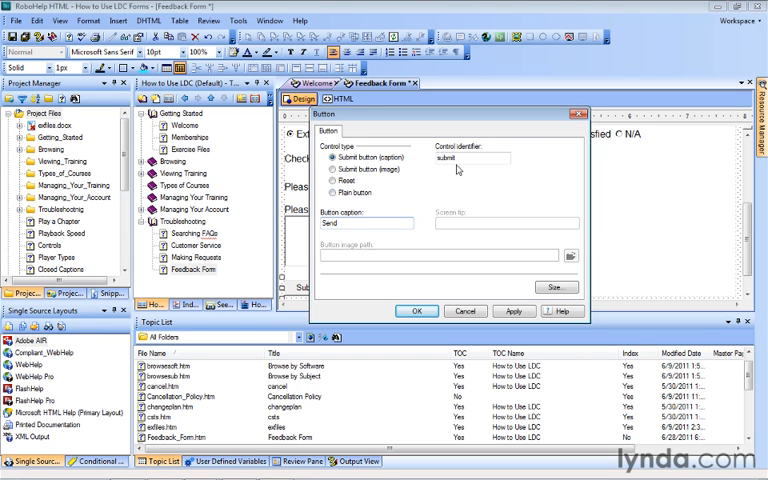
pyautogui.moveTo(432, 220)
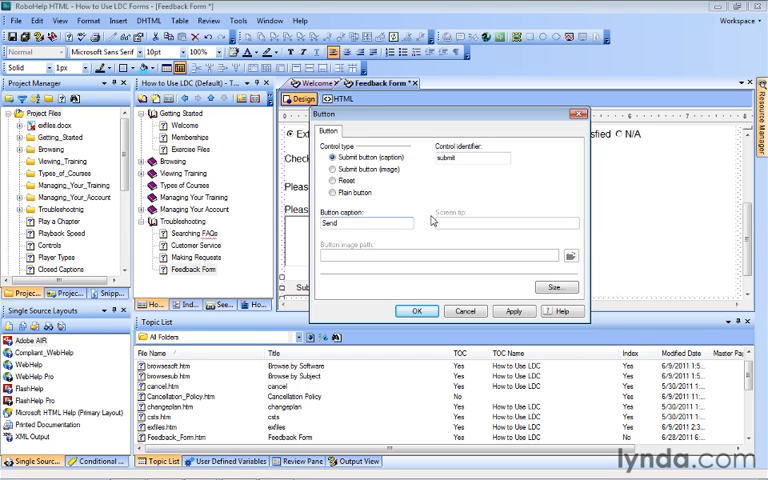
pyautogui.click(416, 312)
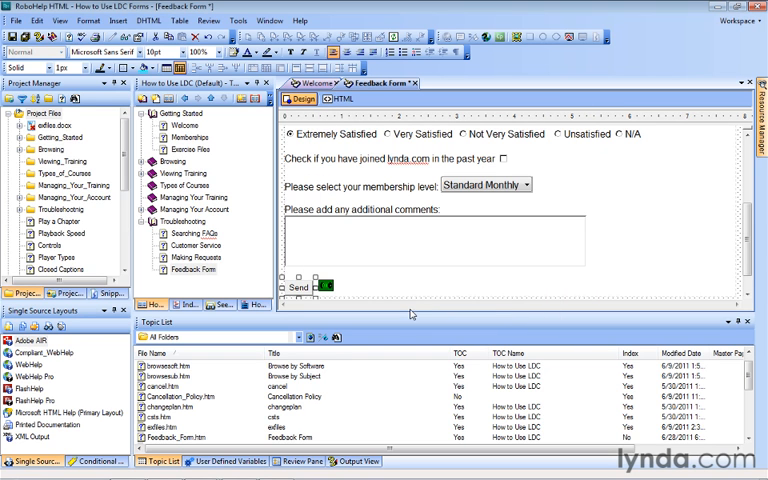
pyautogui.moveTo(364, 284)
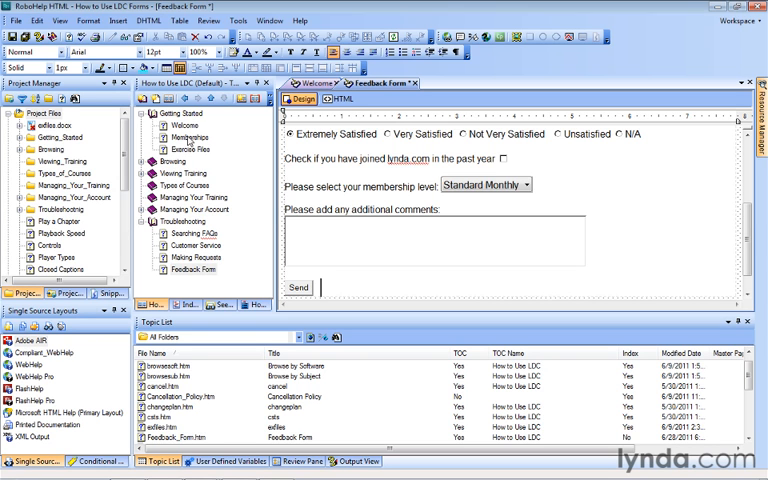
# Insert a Reset button after the Send button and accept its default properties.
pyautogui.click(120, 20)
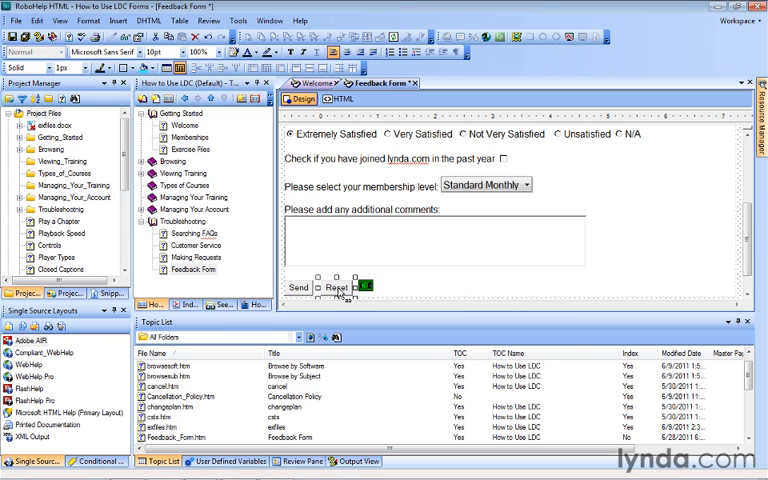
pyautogui.doubleClick(338, 288)
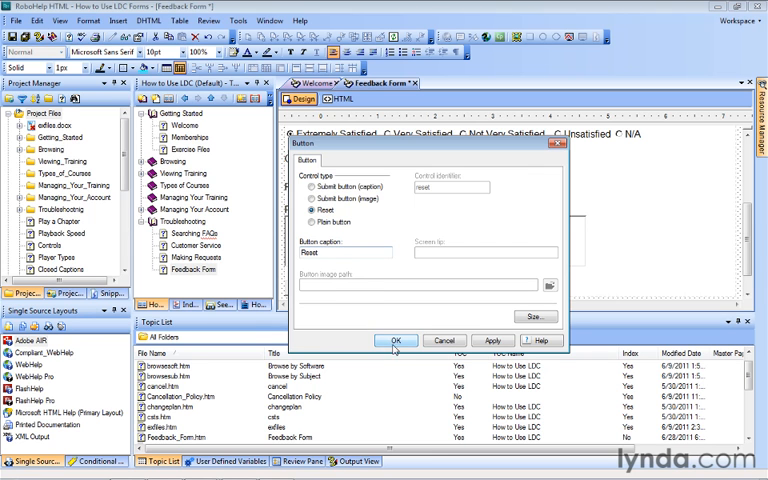
pyautogui.click(396, 340)
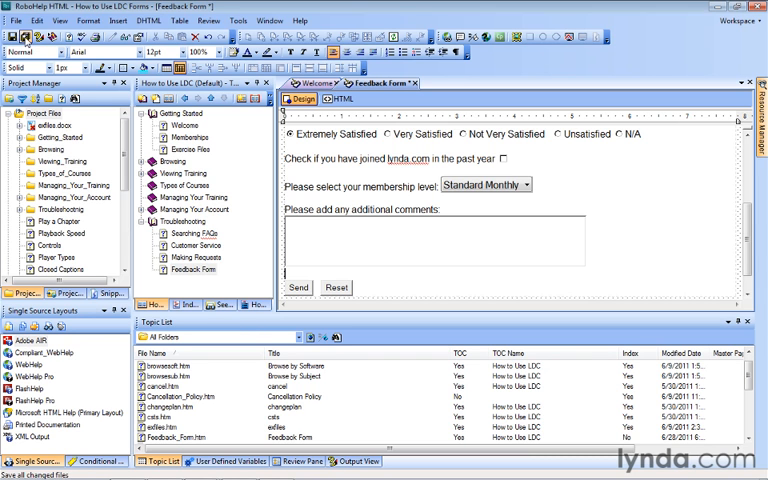
# Preview the topic, enter 'I think you have a wonderful site.' and reset the form to defaults.
pyautogui.press('ctrl+w')
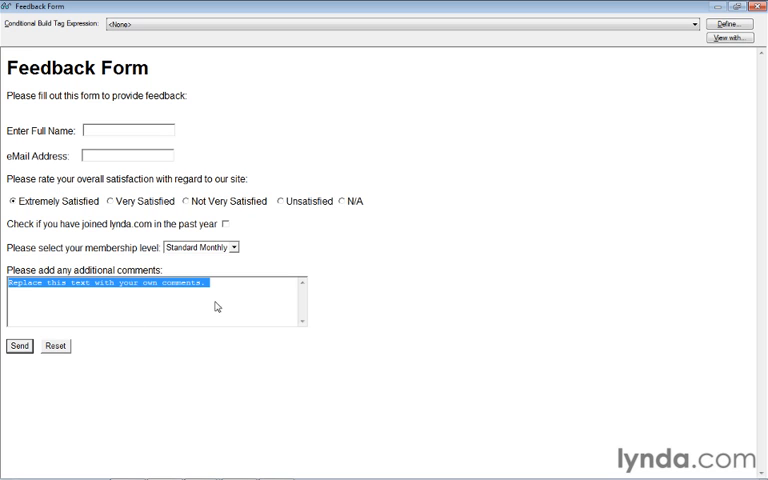
pyautogui.write('I think you have a wonderful site.')
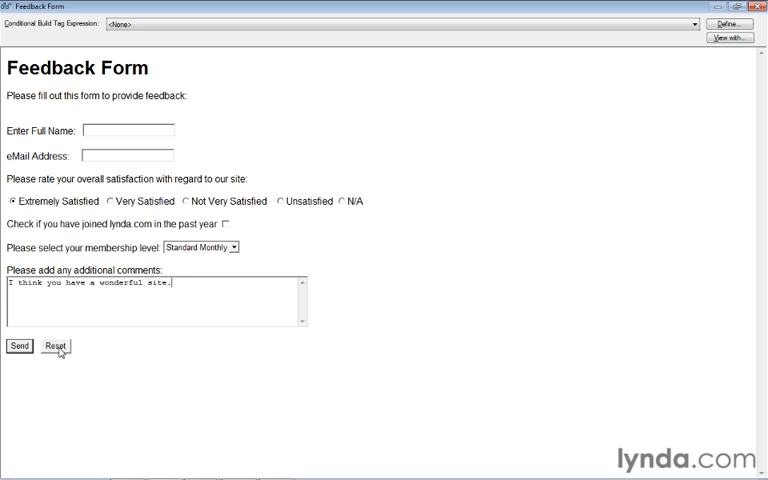
pyautogui.click(56, 346)
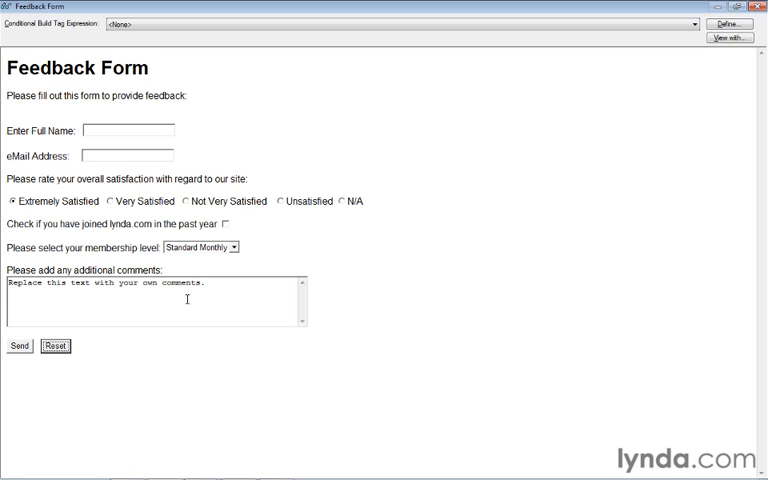
pyautogui.moveTo(128, 188)
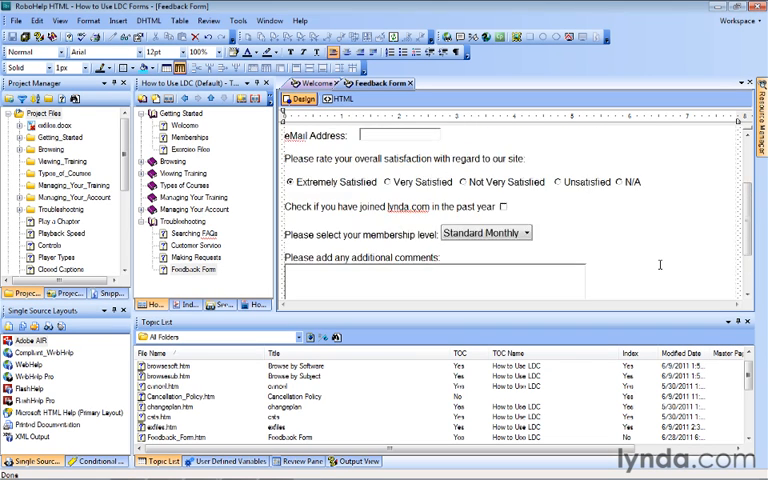
# Scroll the editor down to the Send and Reset buttons below the comments area.
pyautogui.scroll(-3)
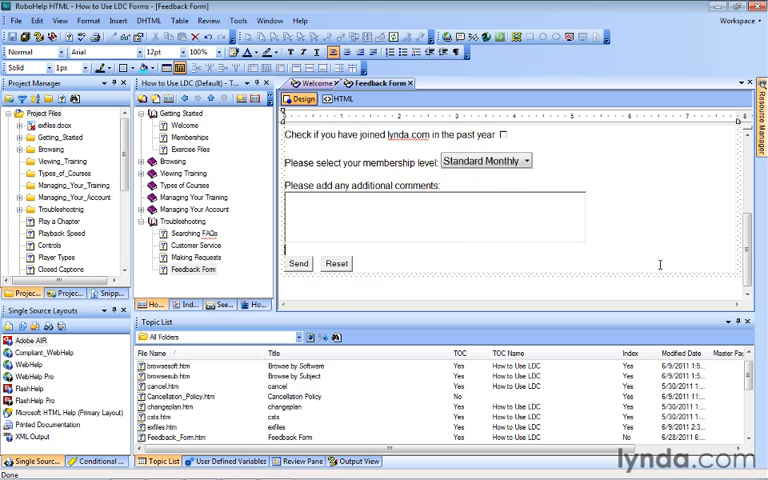